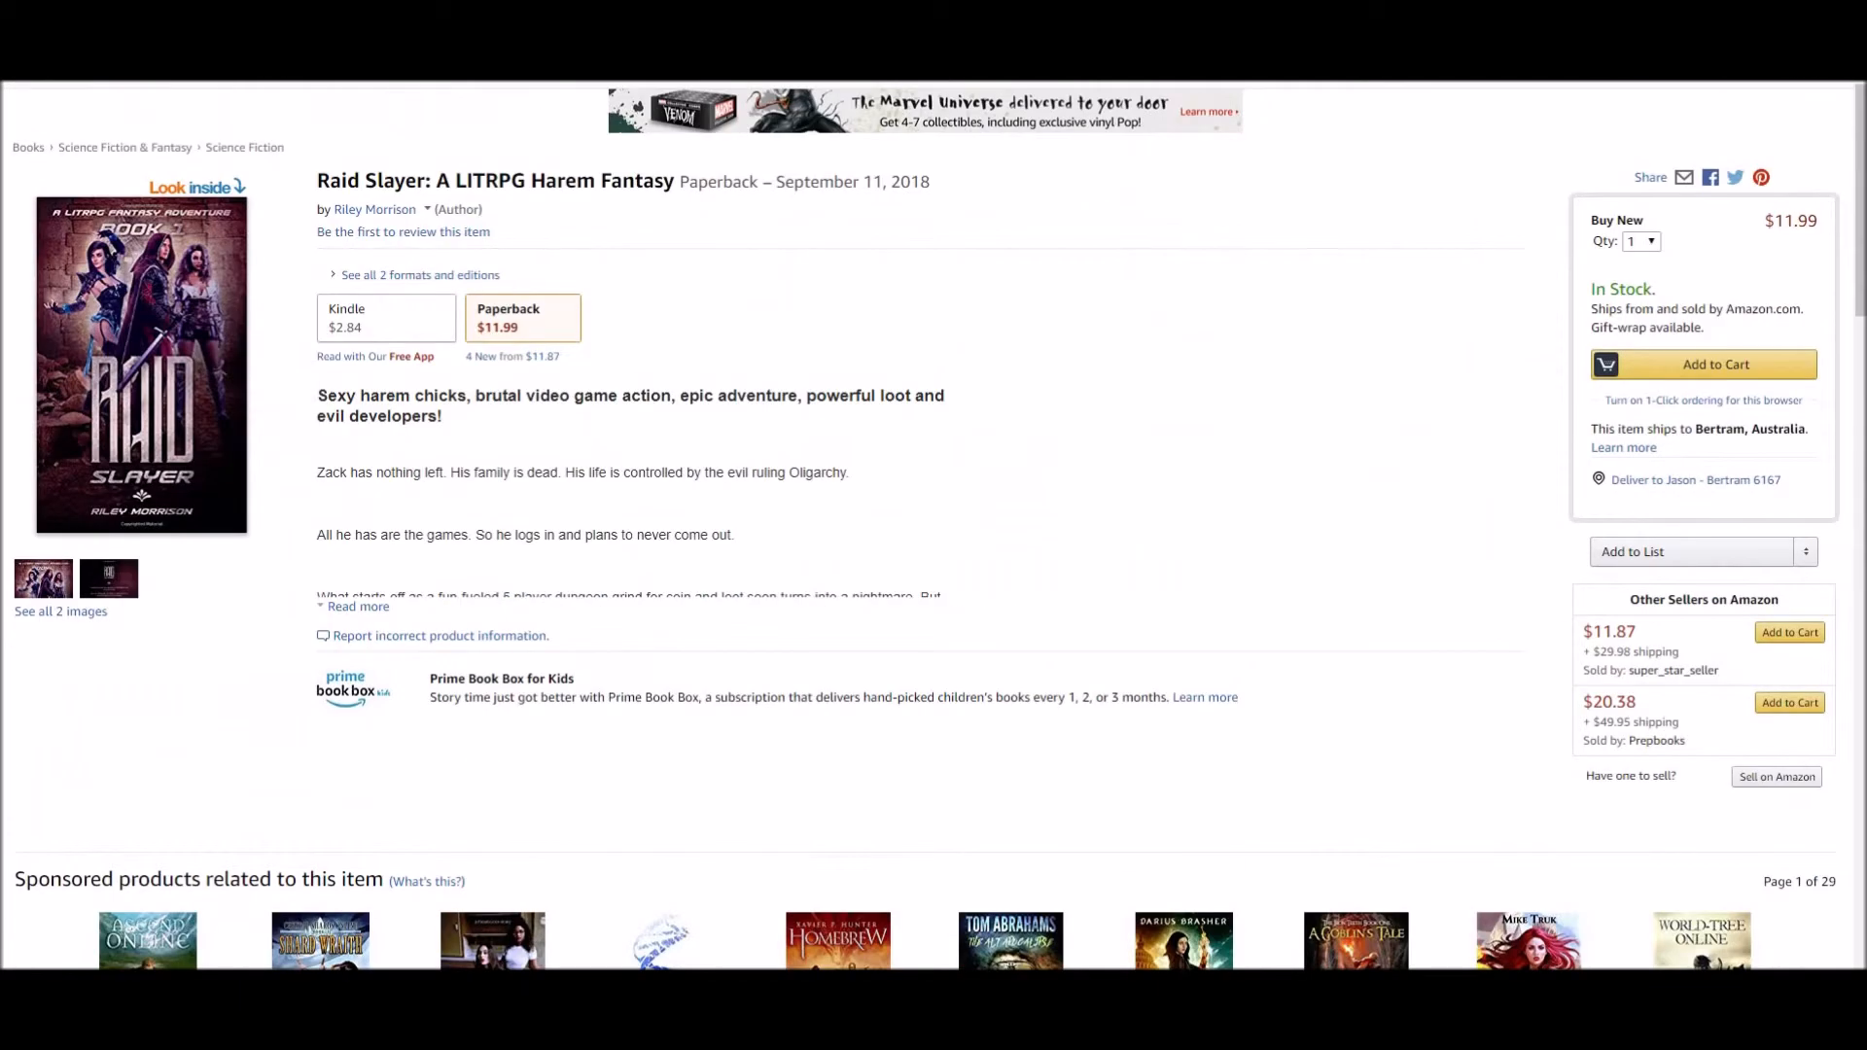
Switch Raid Slayer to its Kindle edition and scroll to the Best Sellers Rank
click(385, 317)
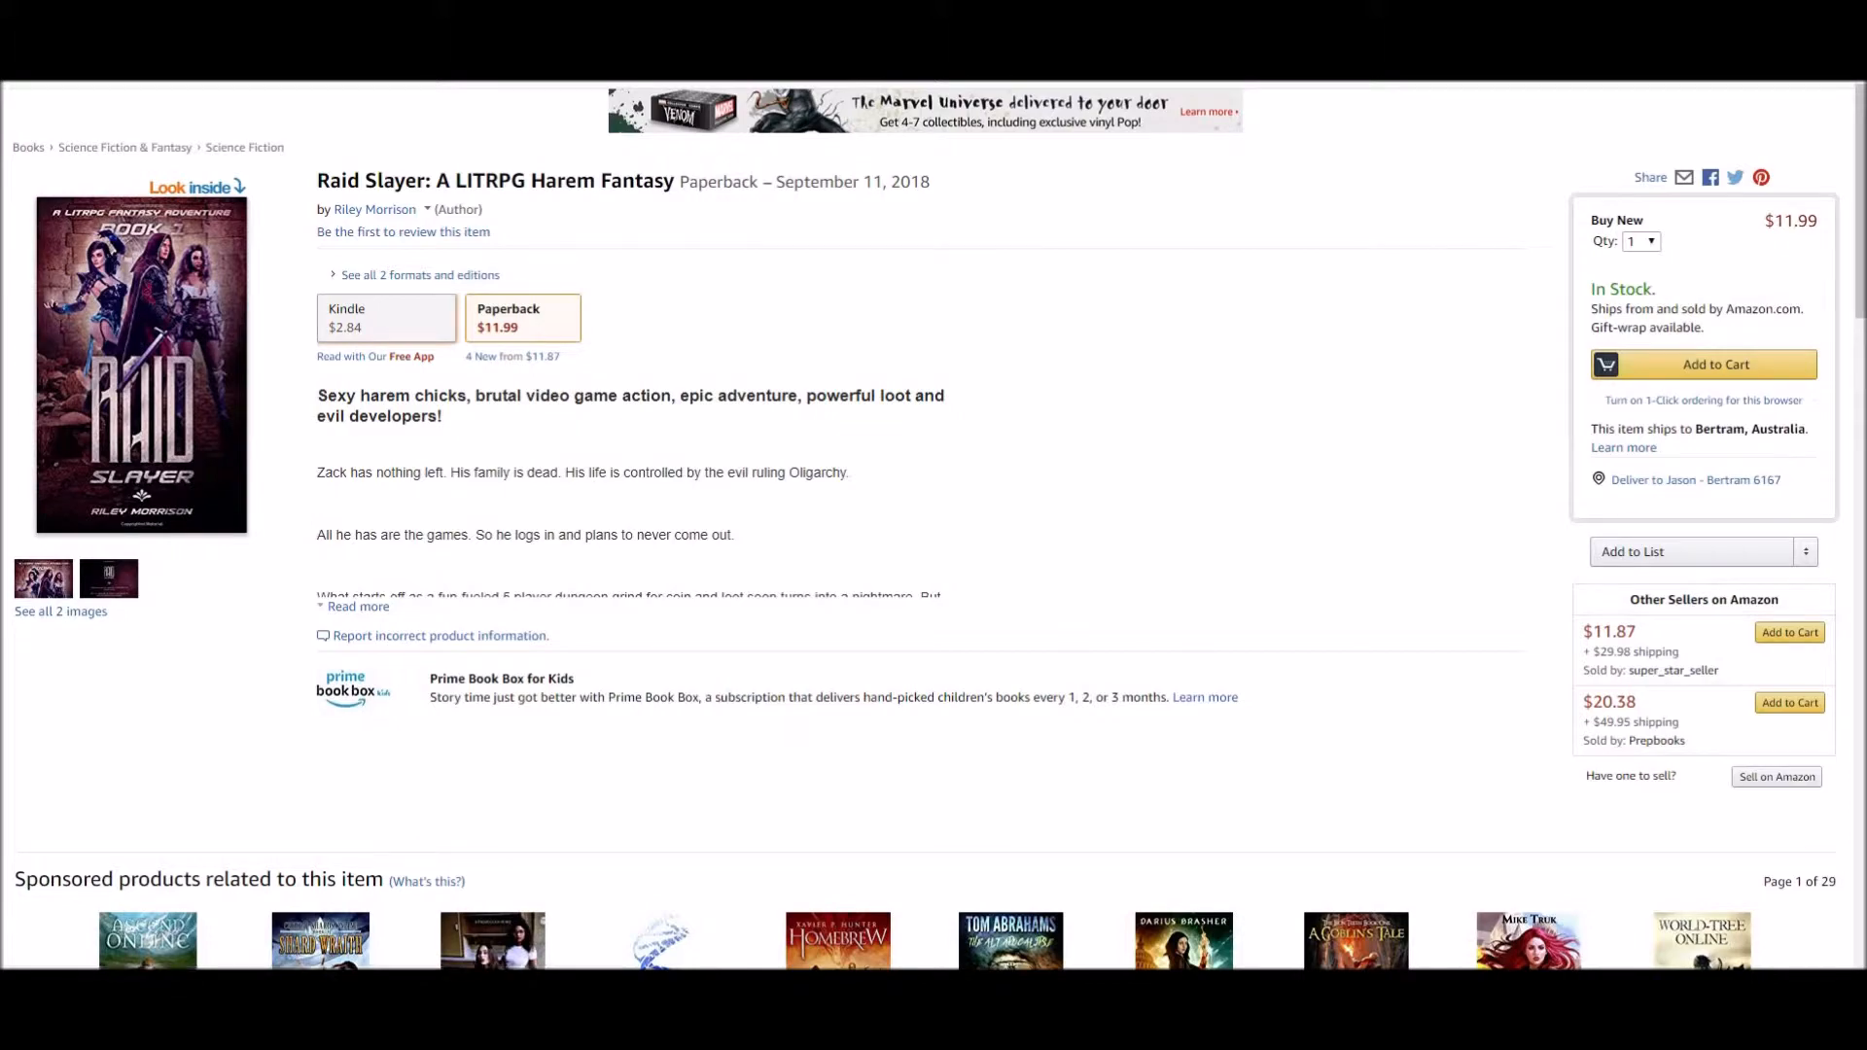
scroll(down, 3)
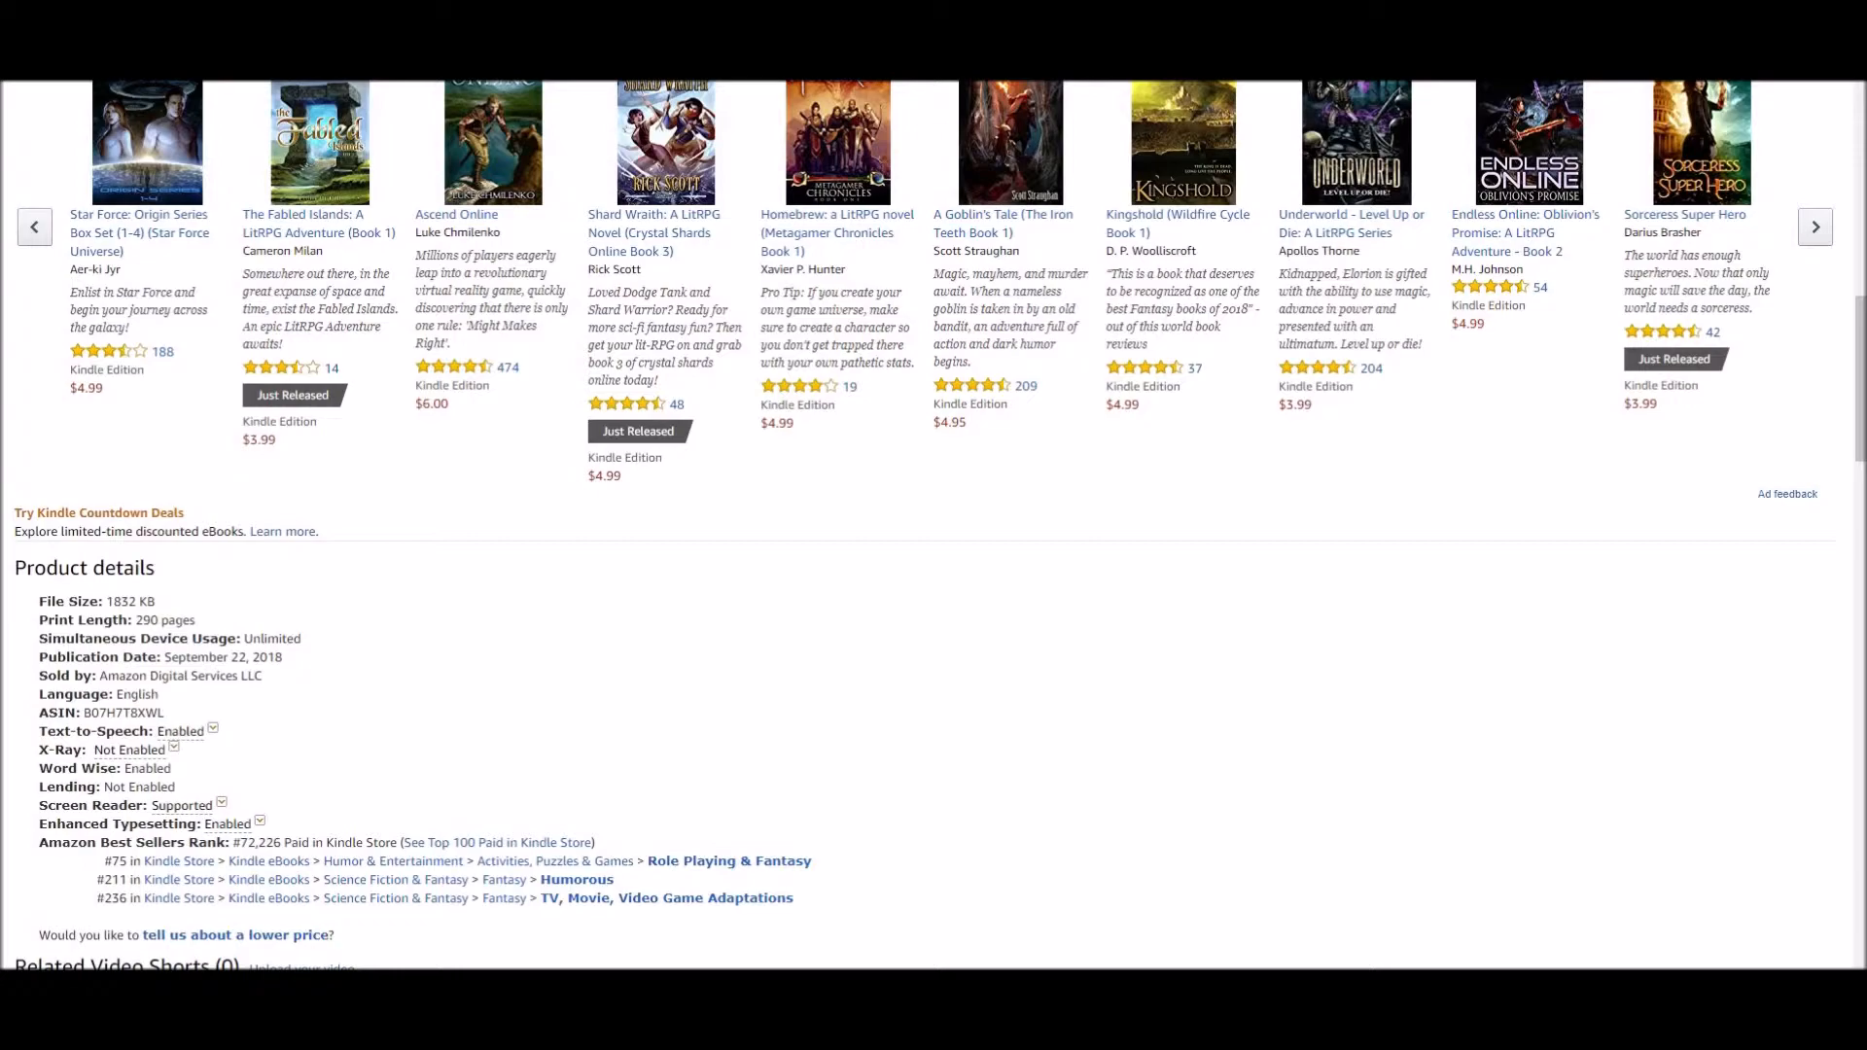
scroll(down, 3)
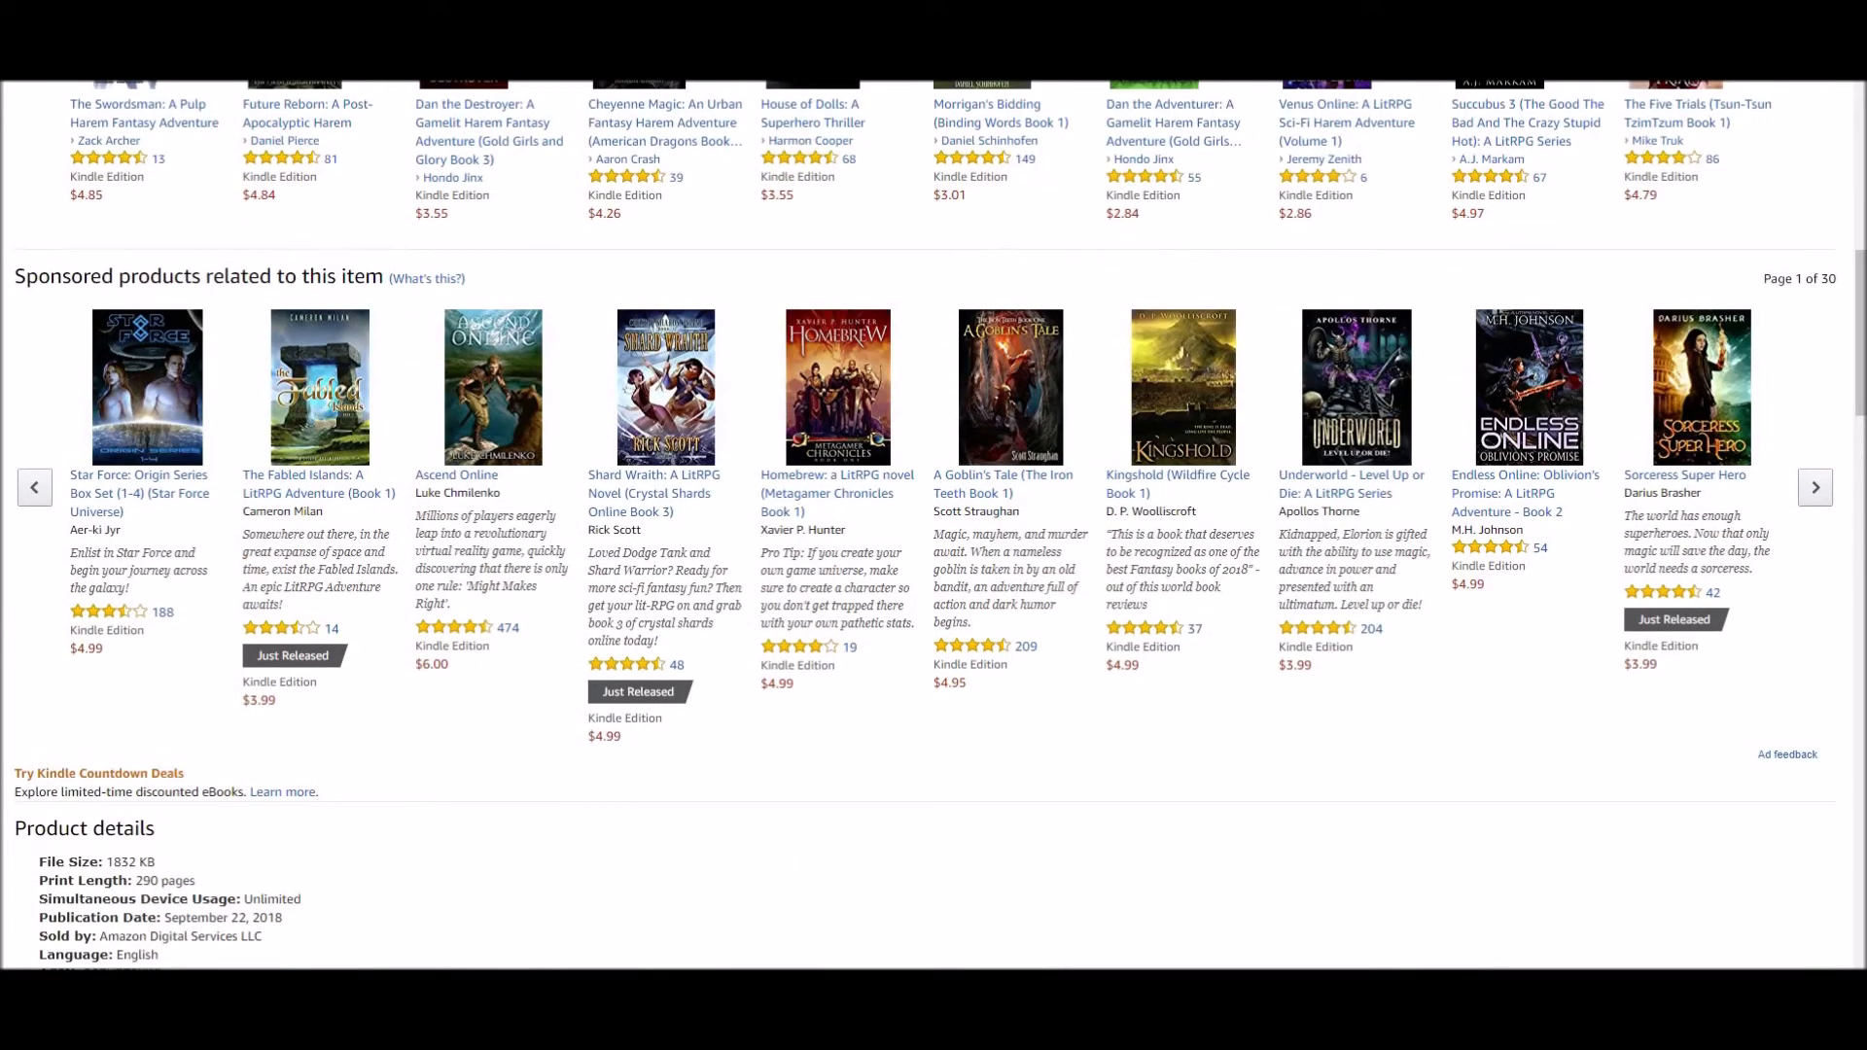
scroll(up, 3)
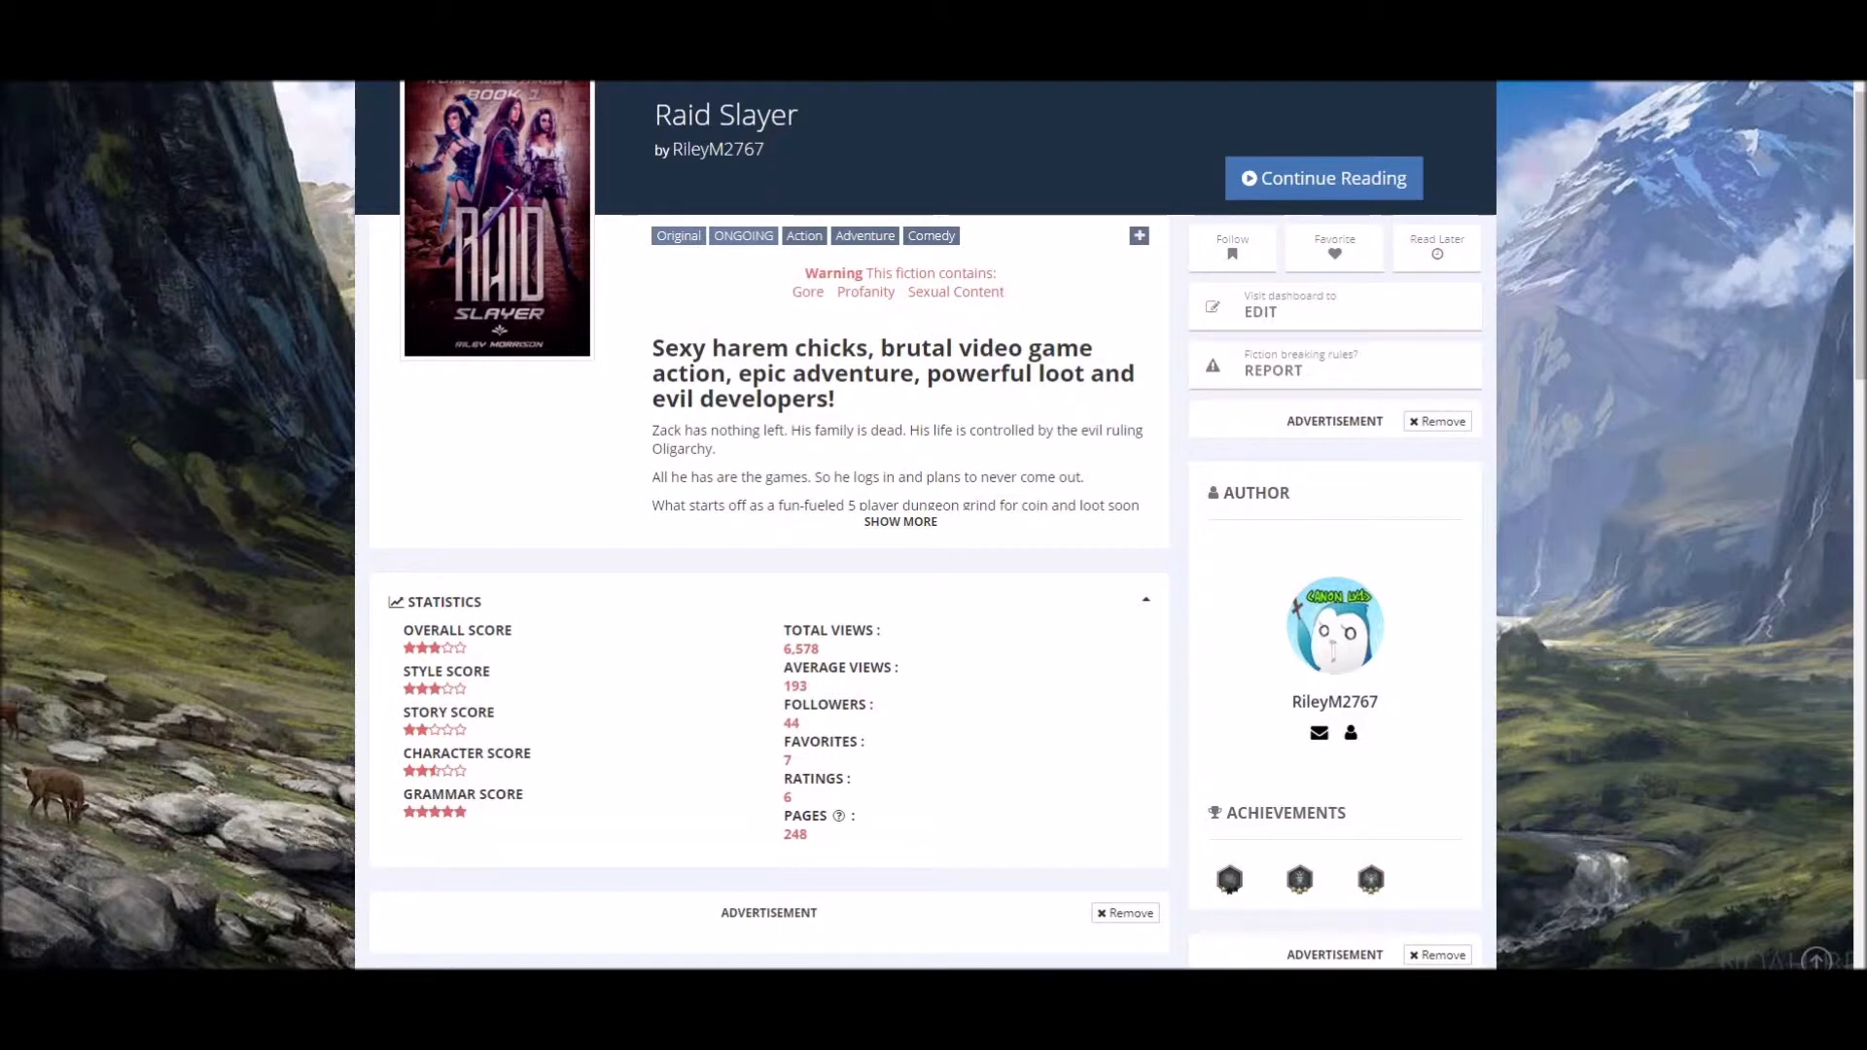
Scroll Raid Slayer's Royal Road page to its statistics: 6,578 views, 44 followers
scroll(down, 3)
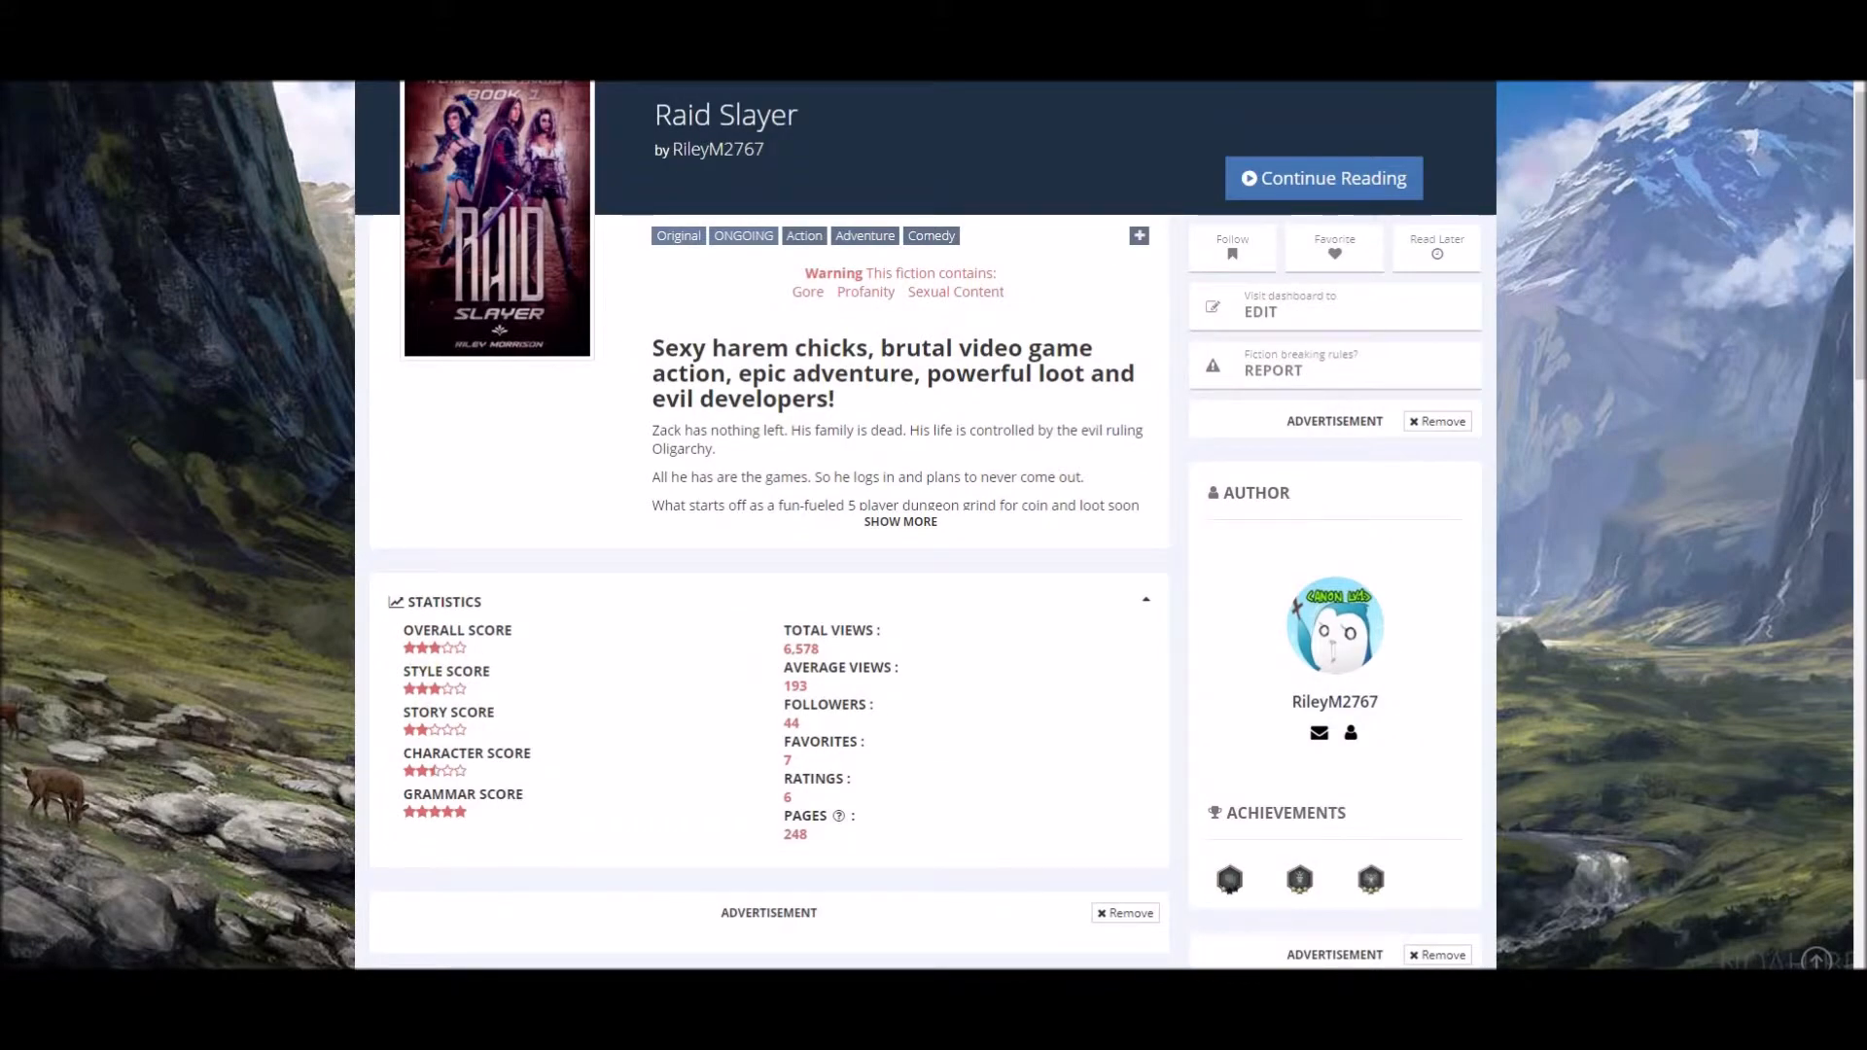
Open Raid Slayer's Chapter 1 on Royal Road and read the author note
click(1322, 177)
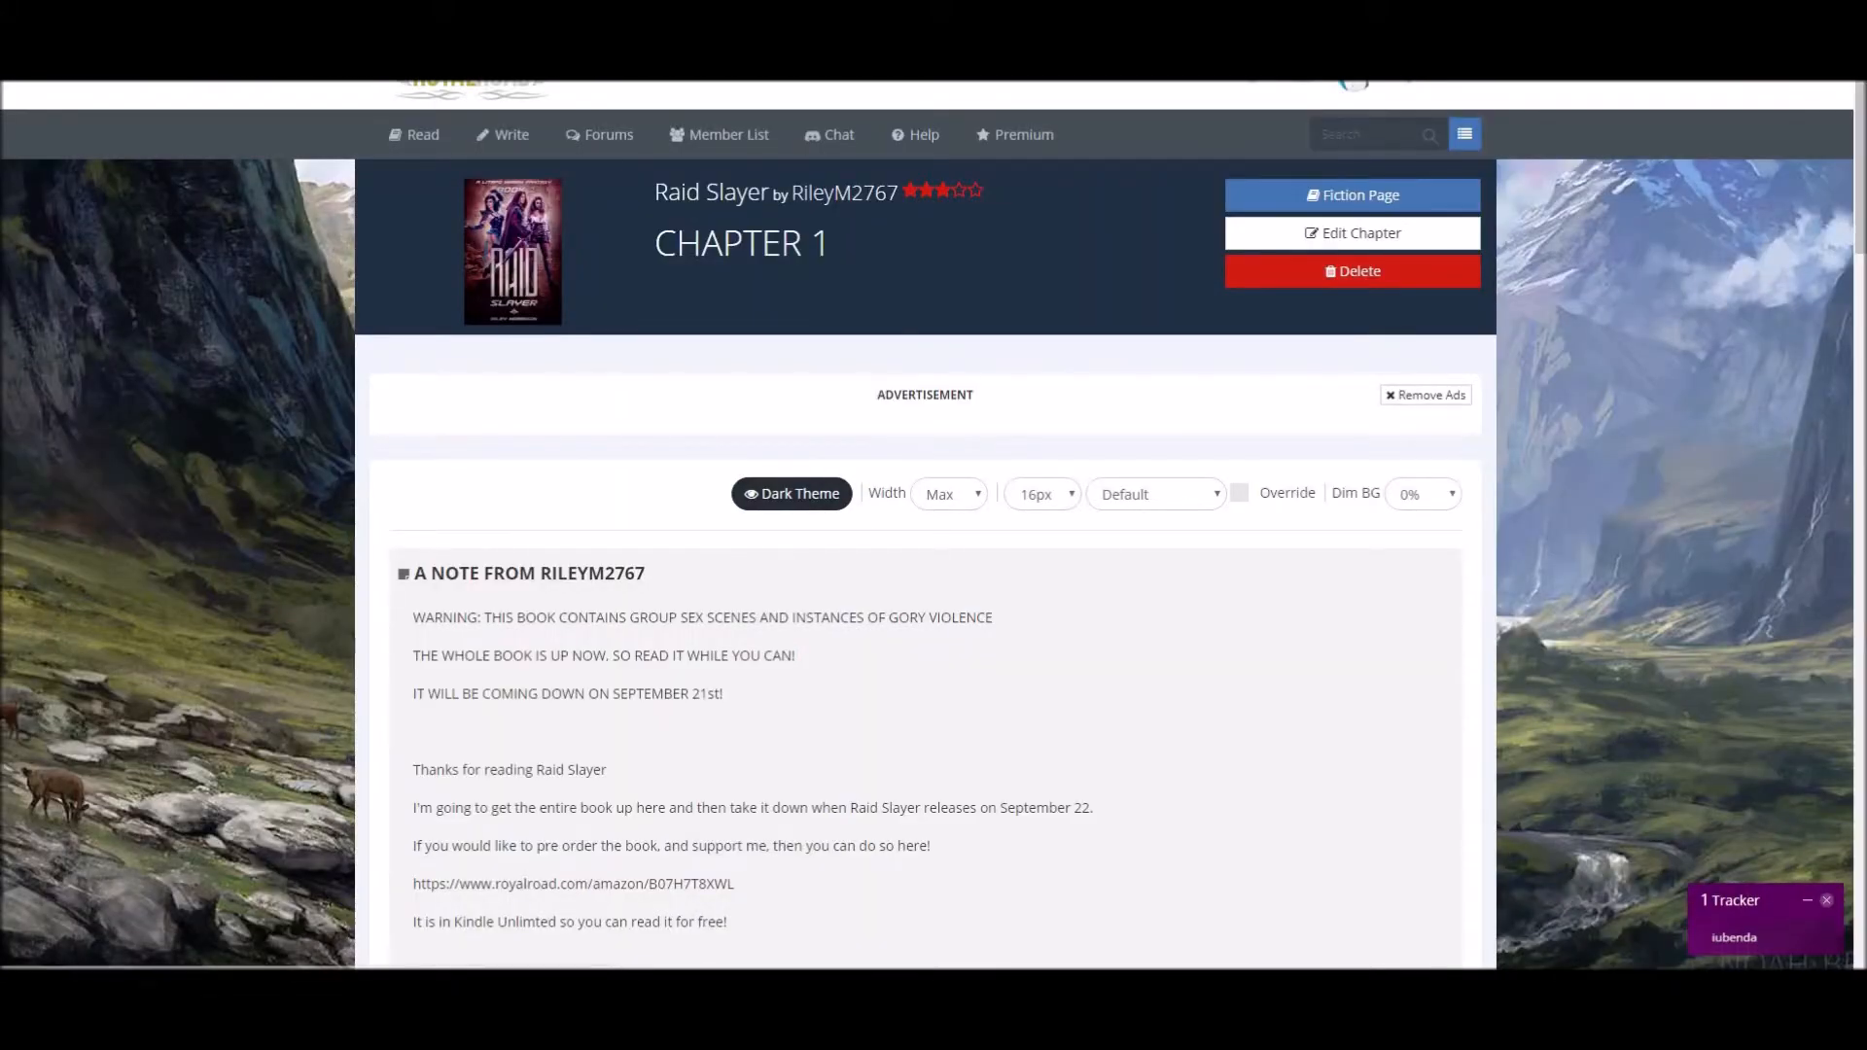
scroll(down, 3)
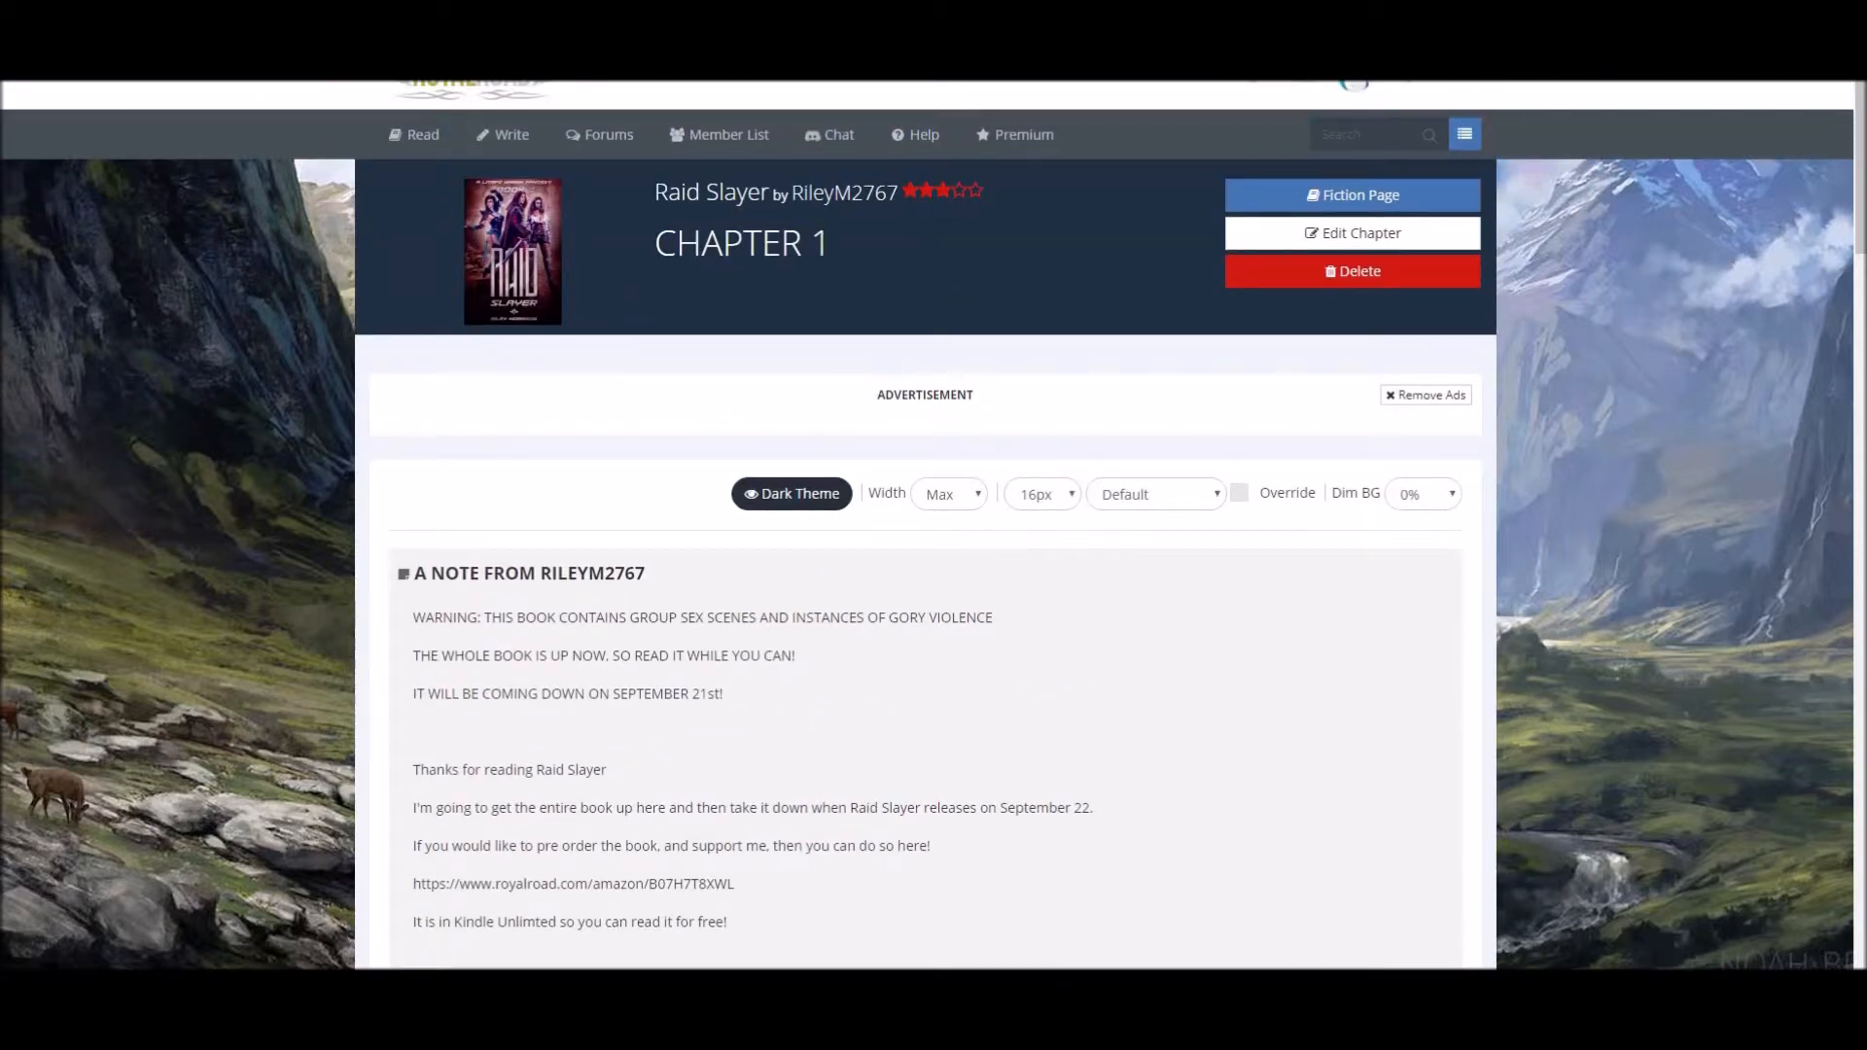
Follow the pre-order link to the Amazon Kindle page and expand the full description
click(1351, 195)
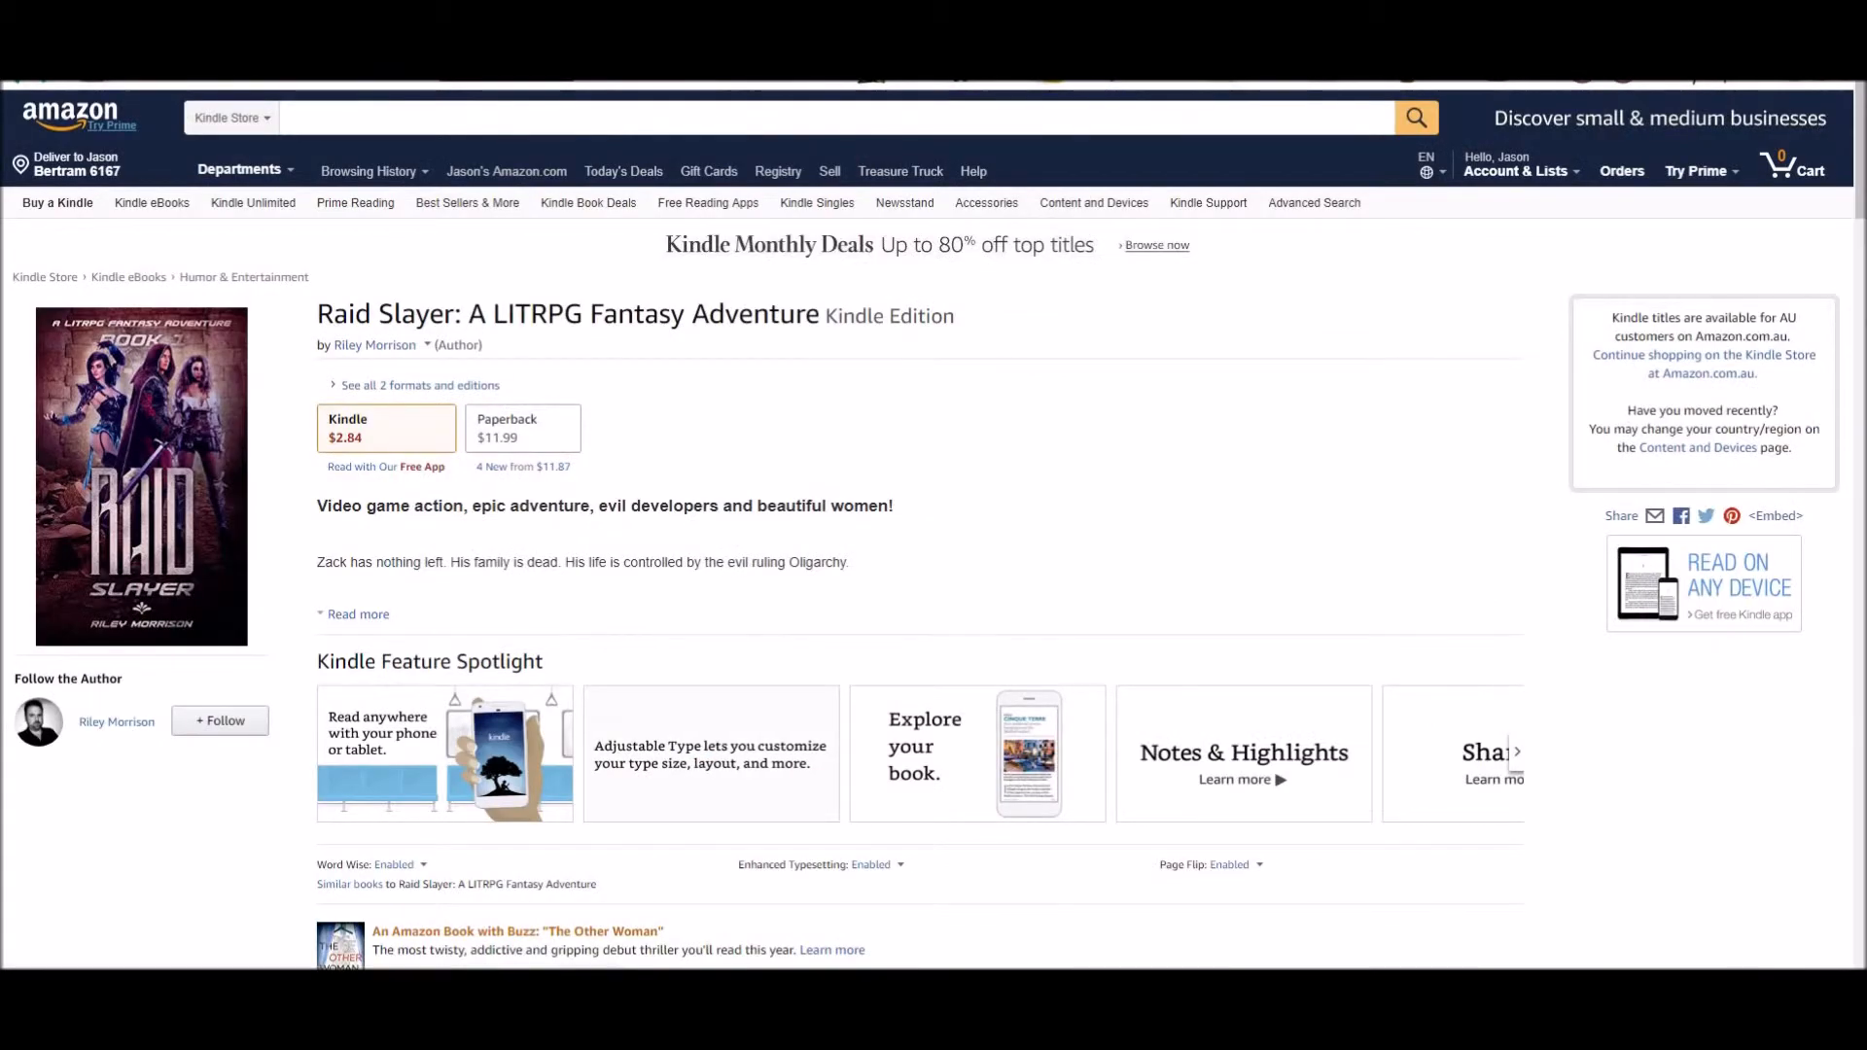
click(357, 614)
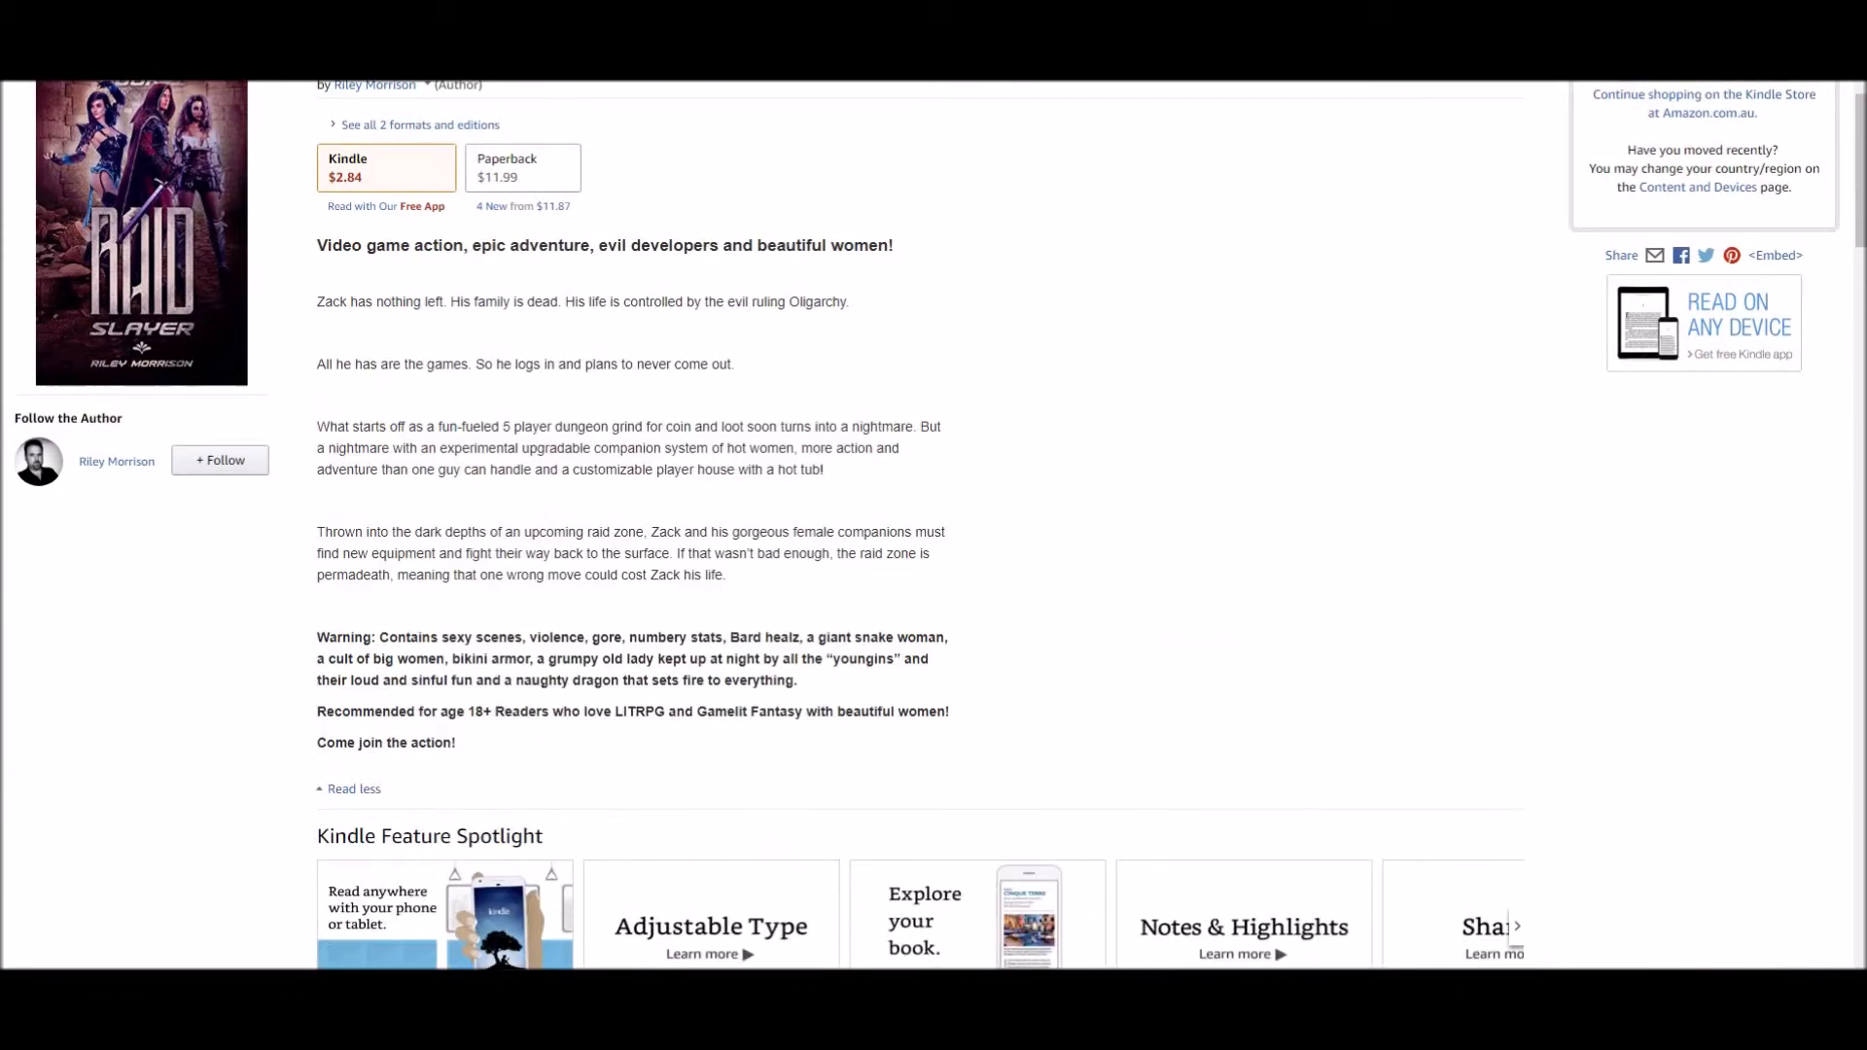